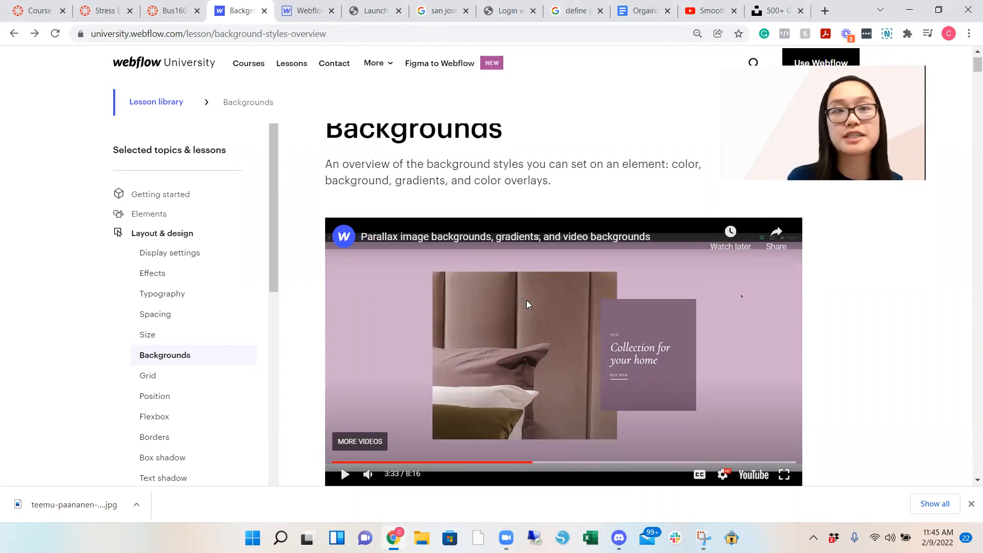
# Return to the Webflow Designer and show Section 12 with the potted plant photo.
pyautogui.click(306, 10)
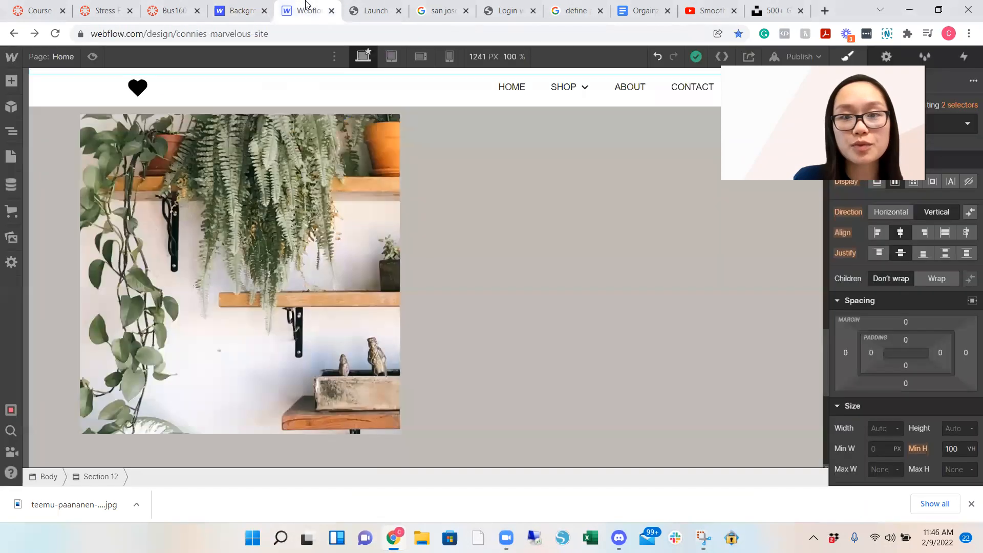
pyautogui.click(556, 303)
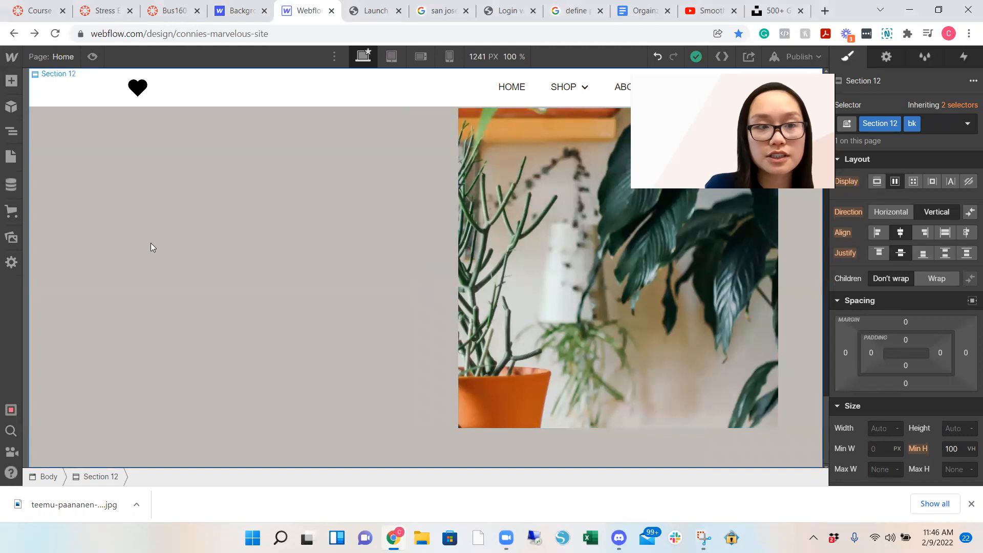
# Use the Navigator to add an empty full-height section at the bottom of Body.
pyautogui.click(11, 131)
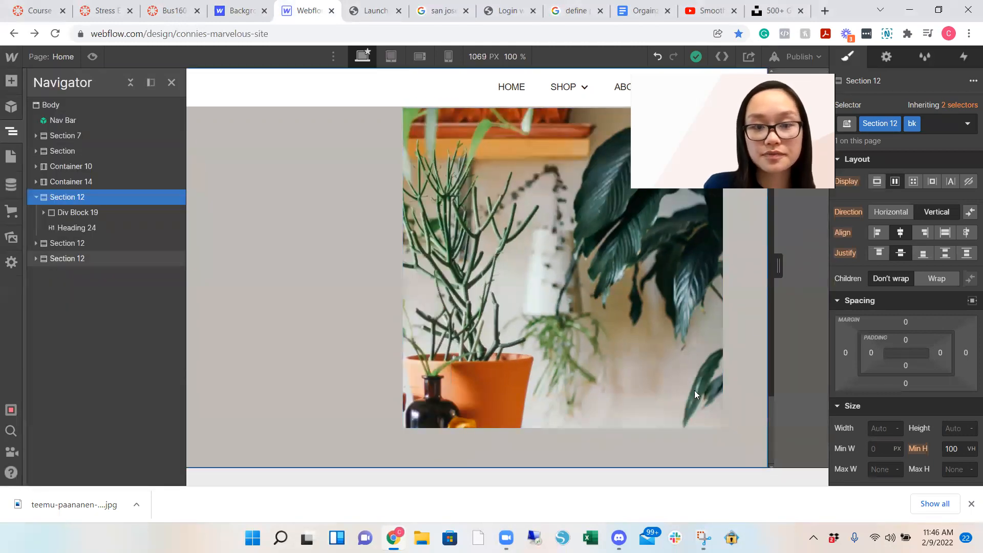
pyautogui.moveTo(560, 531)
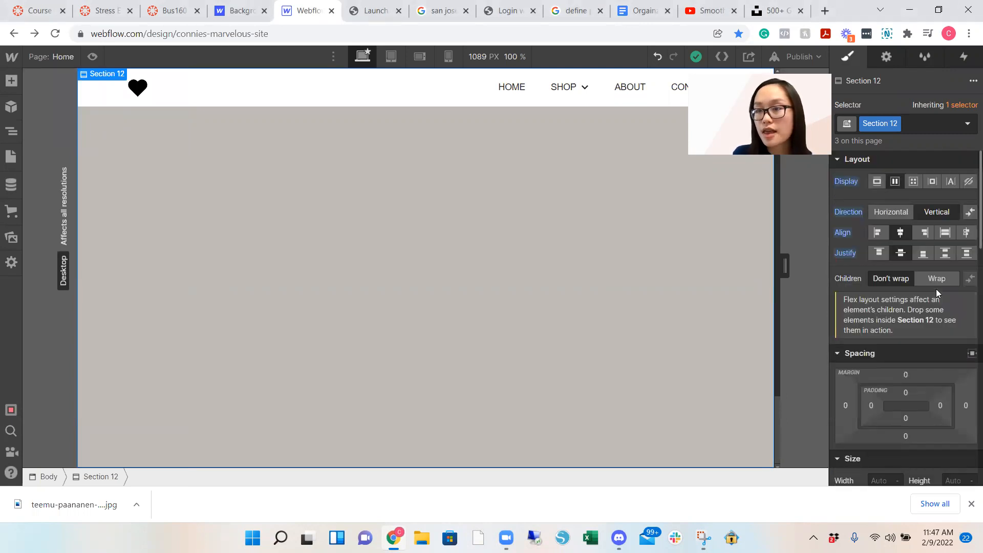
pyautogui.scroll(-3)
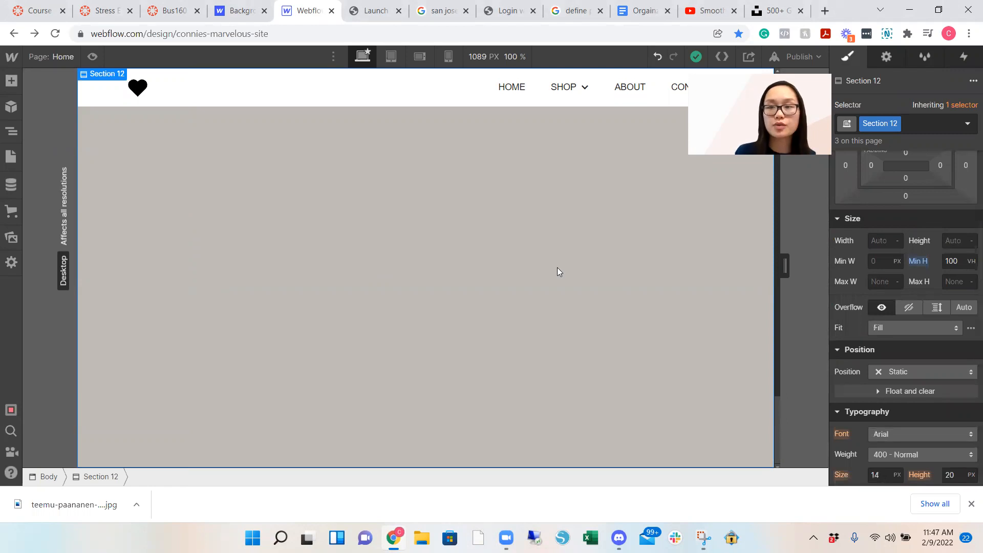
pyautogui.moveTo(274, 259)
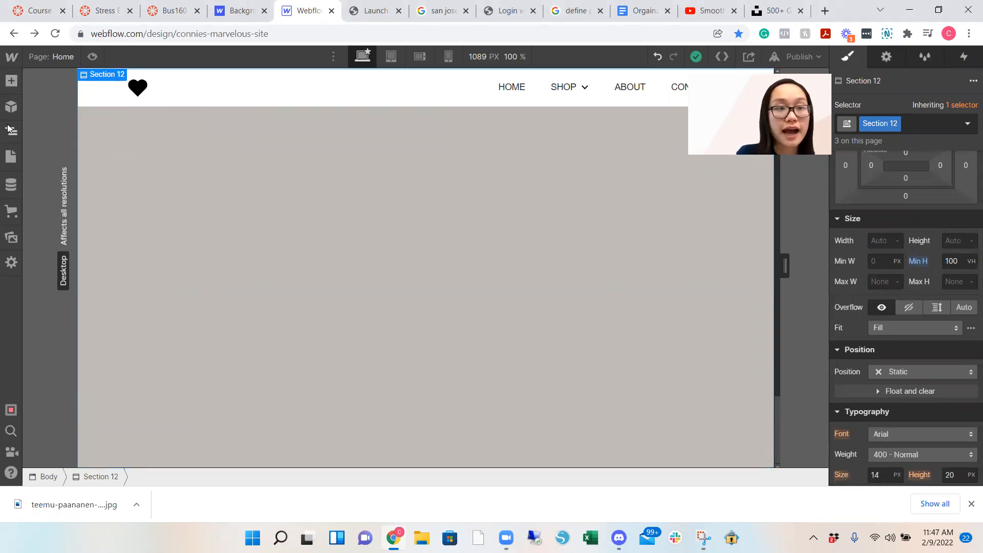
pyautogui.click(11, 129)
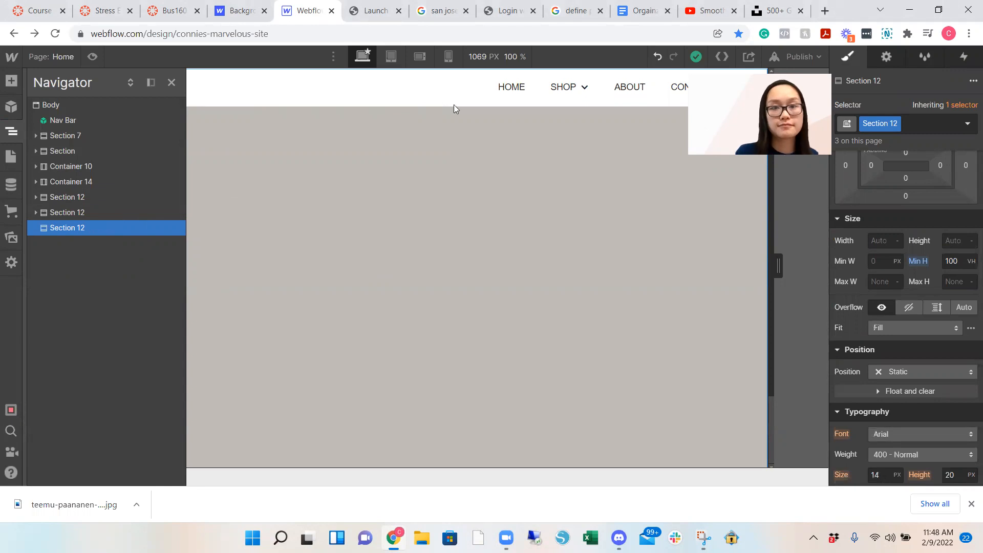
pyautogui.moveTo(585, 537)
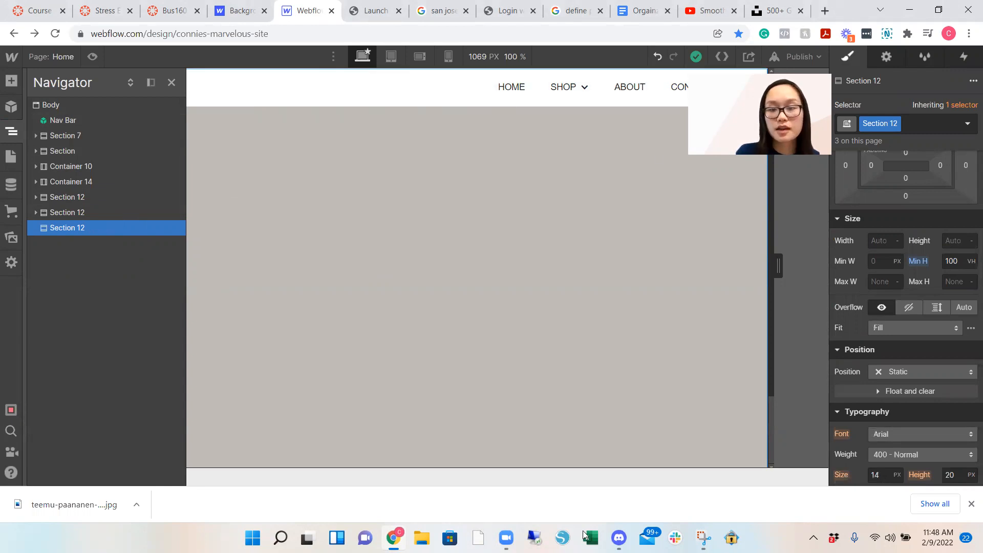
pyautogui.click(9, 80)
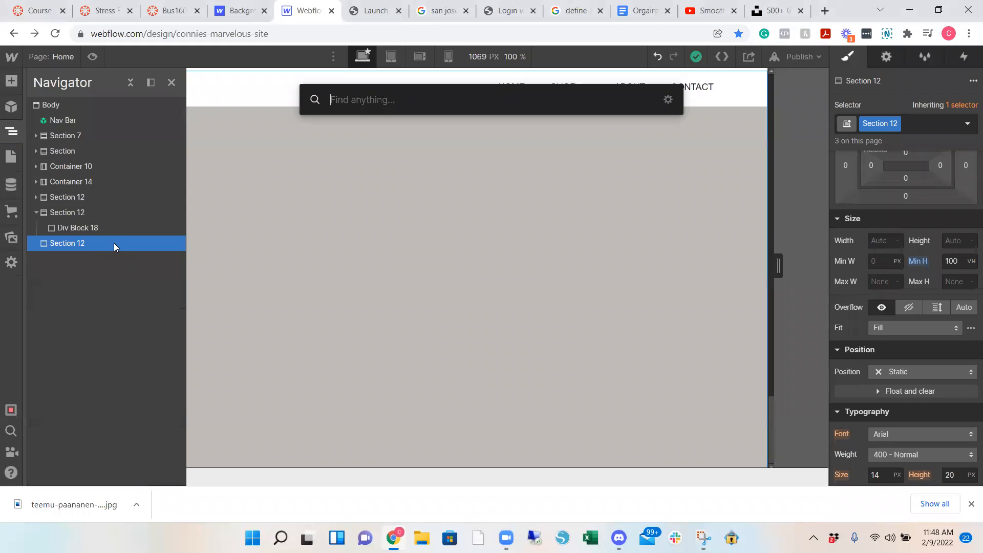
# Insert a Div Block in the new section and size it 500 px wide by 500 px tall.
pyautogui.write('div')
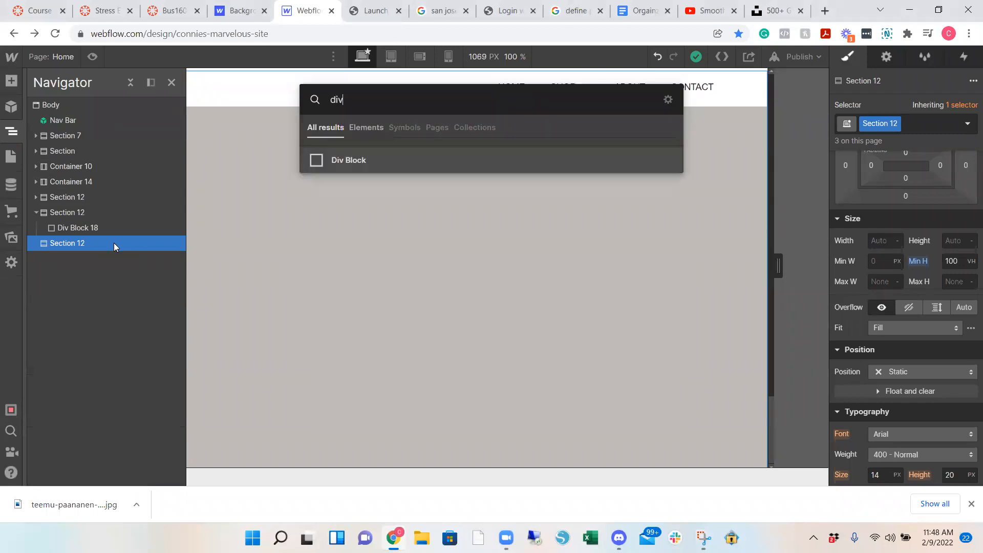
pyautogui.click(348, 160)
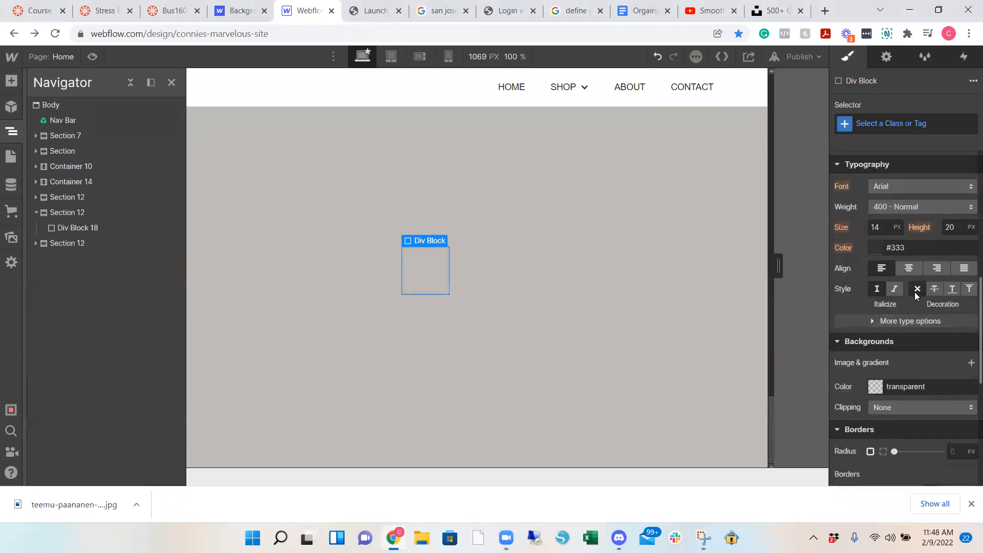
pyautogui.scroll(-3)
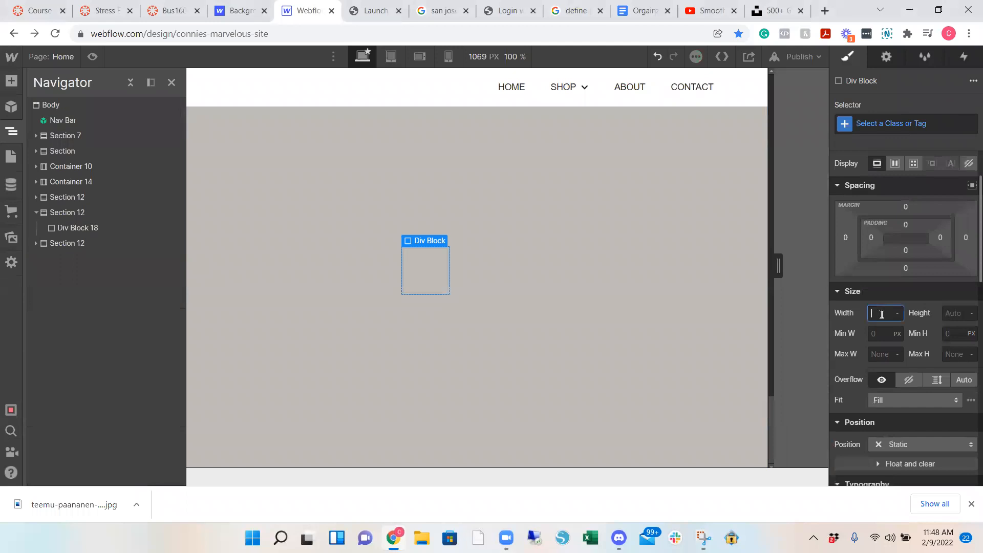
pyautogui.write('500')
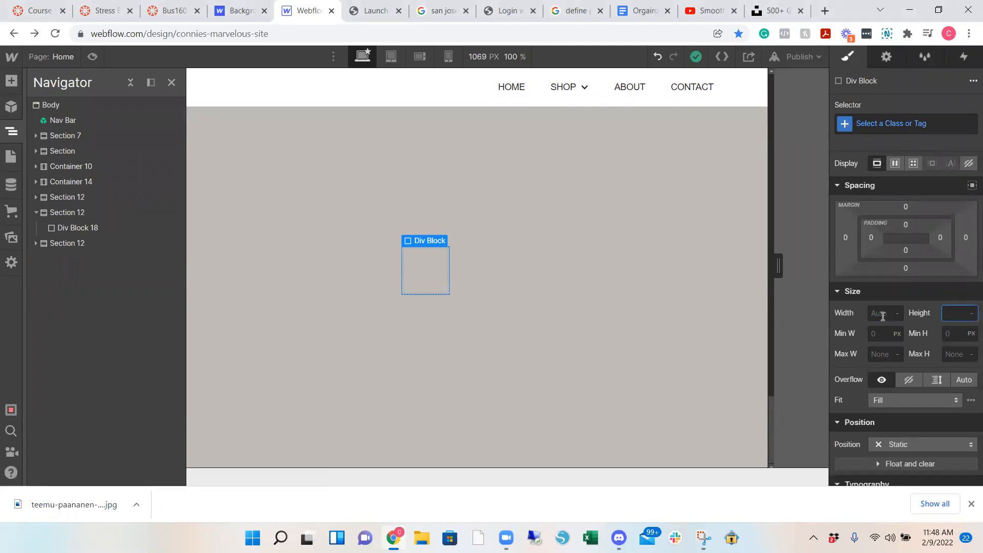
pyautogui.write('500')
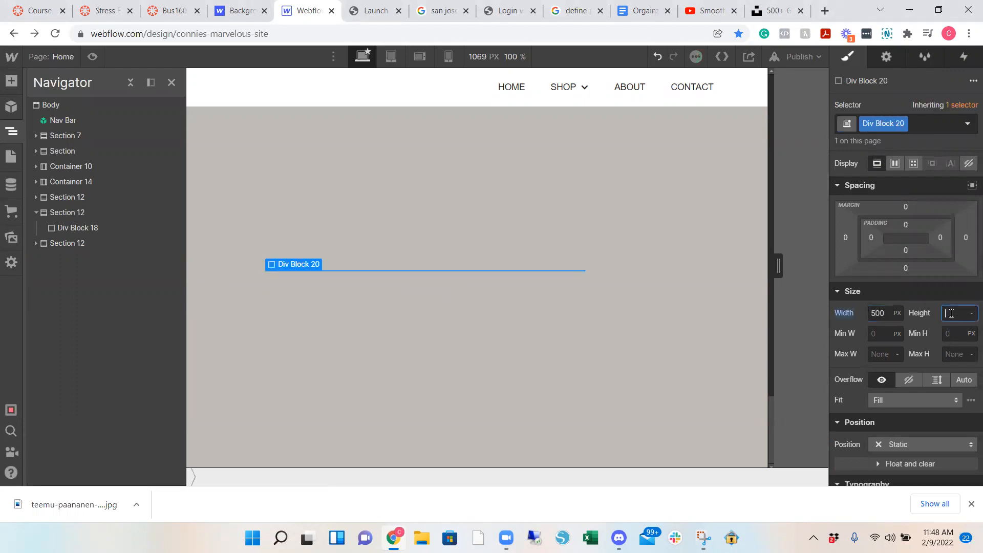
pyautogui.write('500')
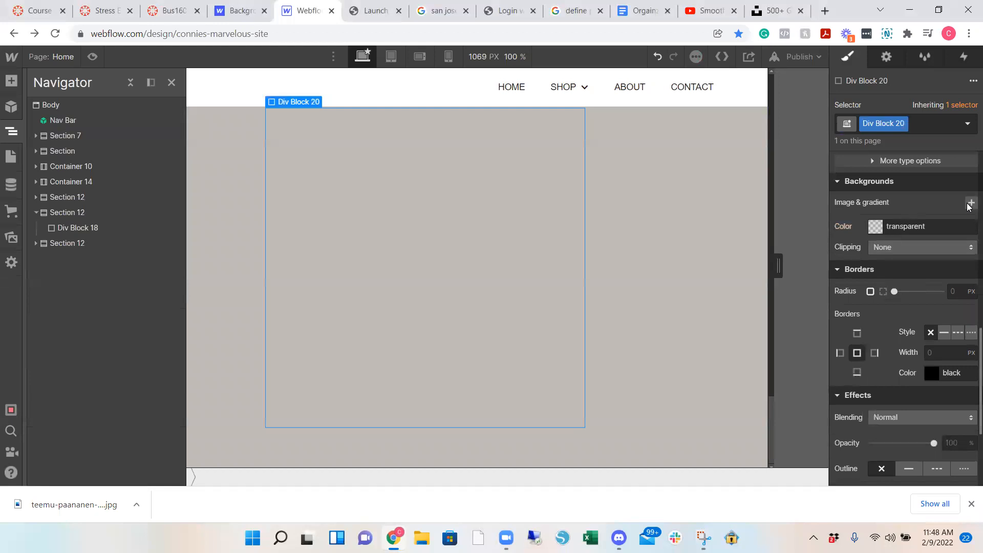
# Give Div Block 20 a pancake background image with Size set to Cover.
pyautogui.click(971, 203)
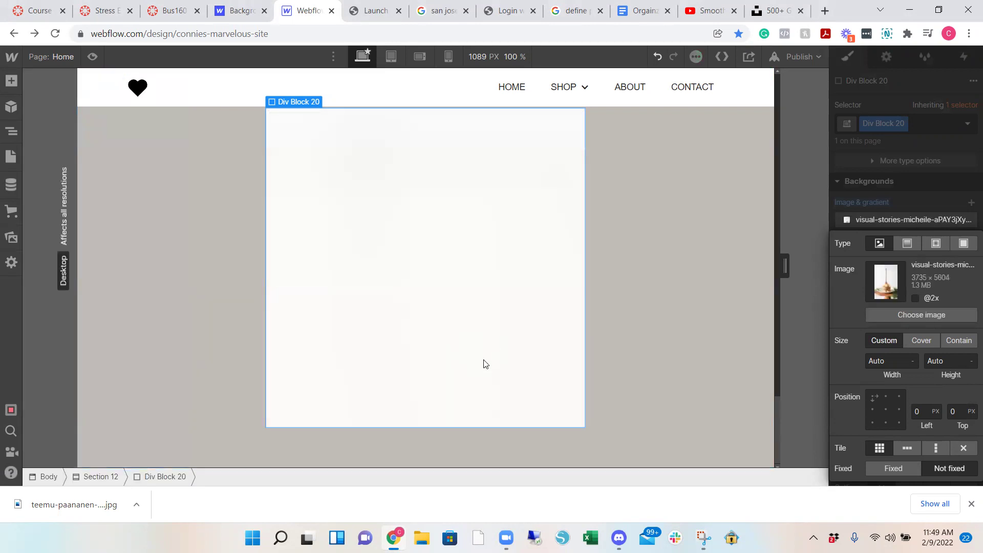
pyautogui.moveTo(557, 356)
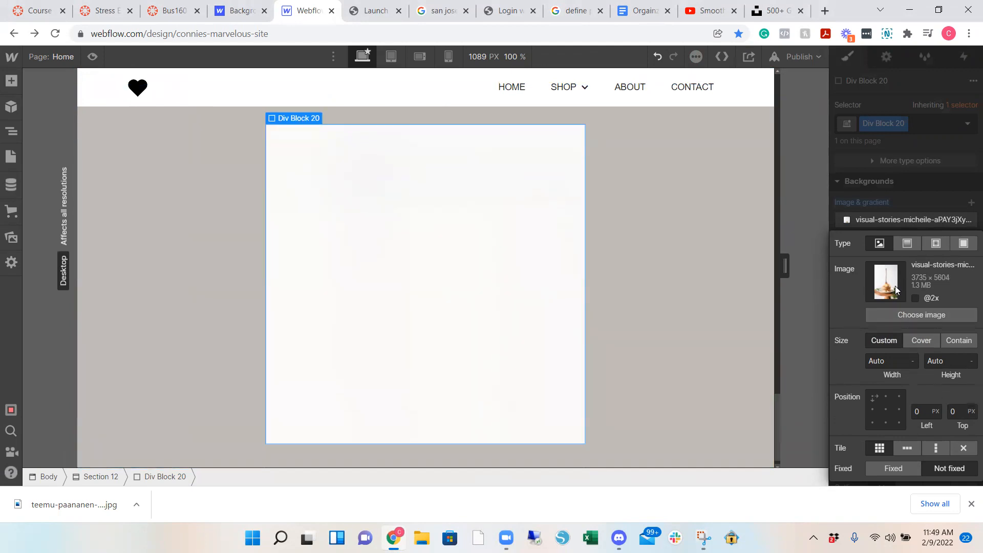
pyautogui.moveTo(881, 283)
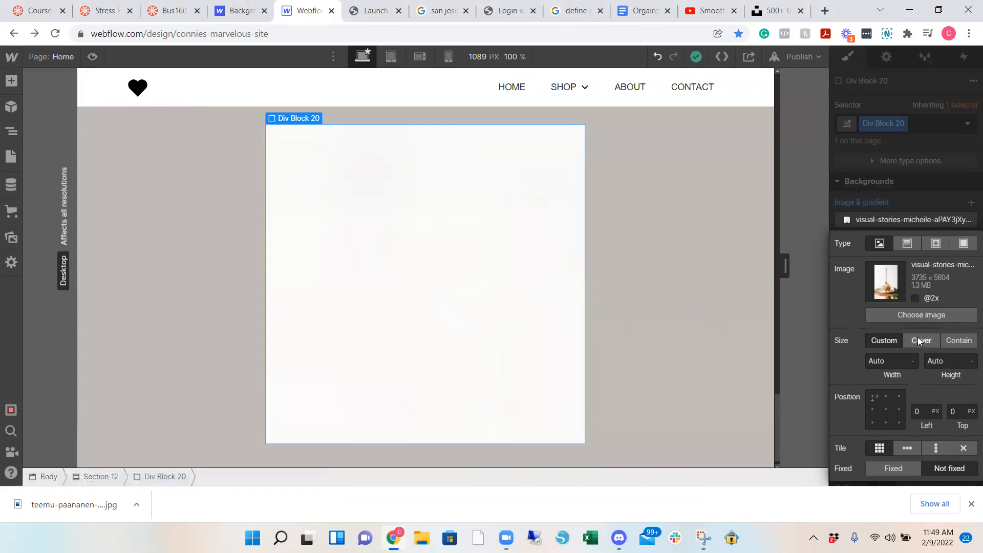
pyautogui.click(922, 341)
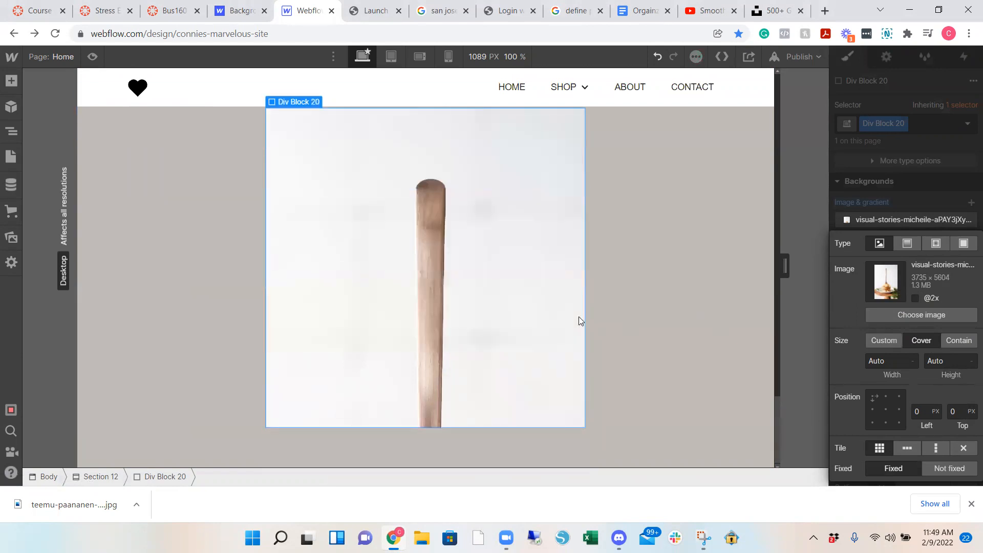
pyautogui.scroll(-3)
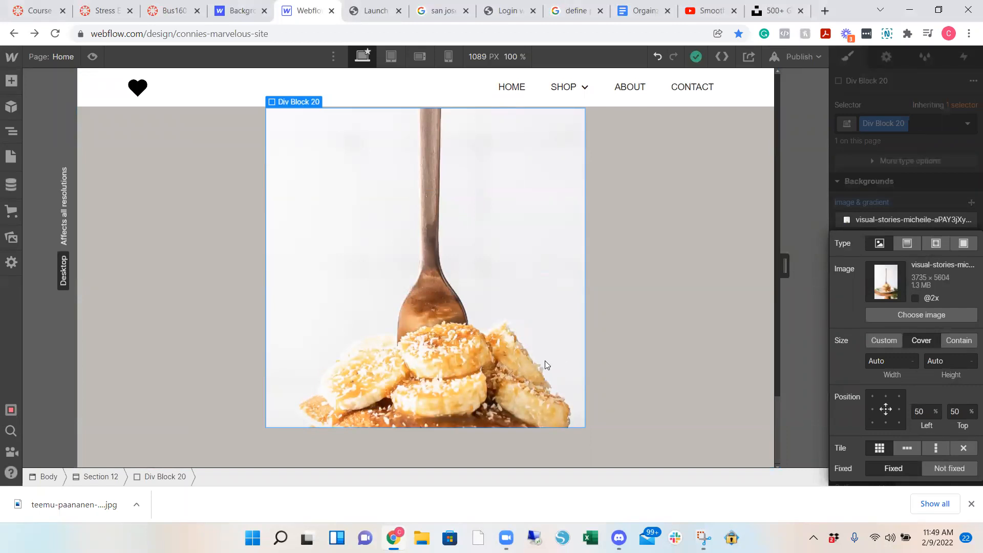
pyautogui.scroll(-3)
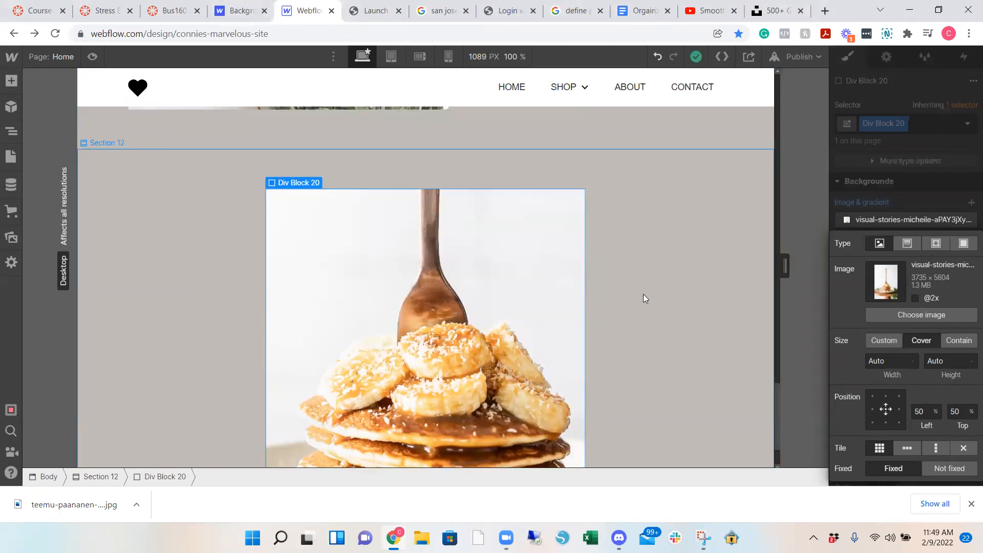
pyautogui.scroll(-3)
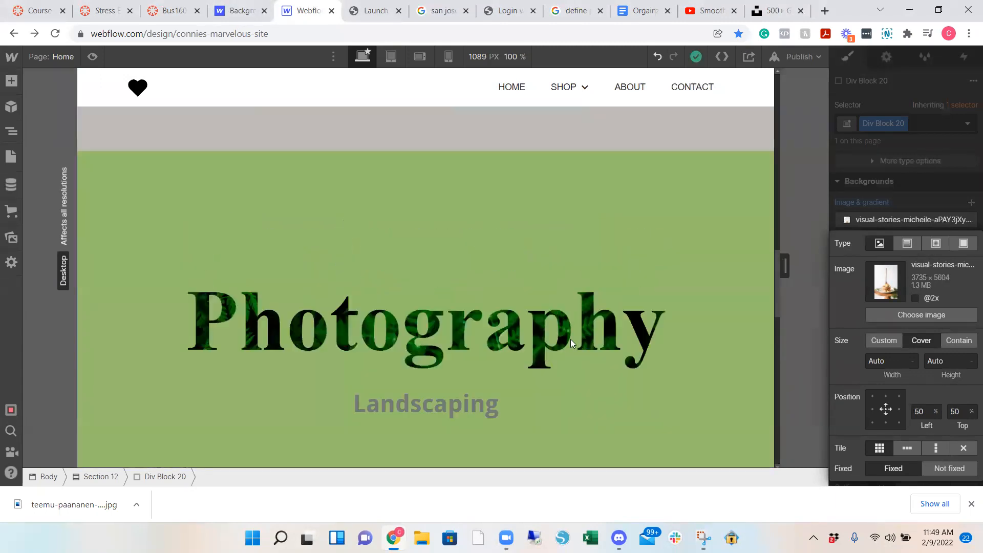
# Select Div Block 19, the wrapper around the Photography heading, via the Navigator.
pyautogui.click(441, 336)
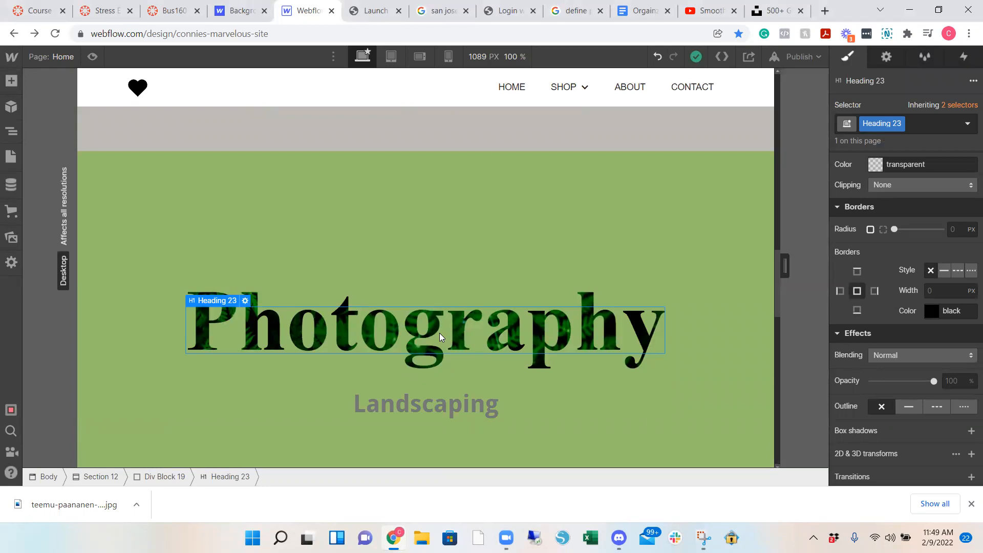
pyautogui.moveTo(369, 330)
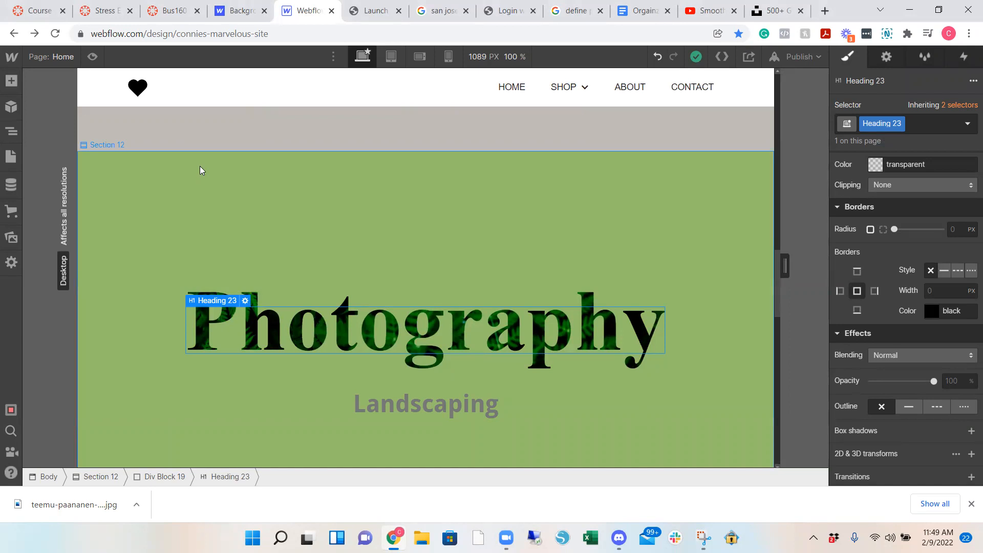
pyautogui.click(11, 131)
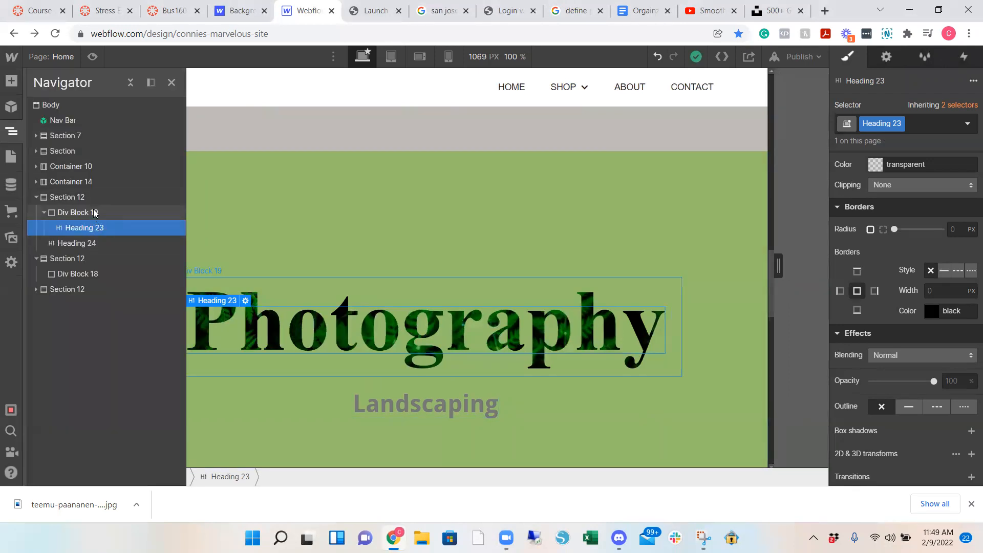
pyautogui.click(77, 227)
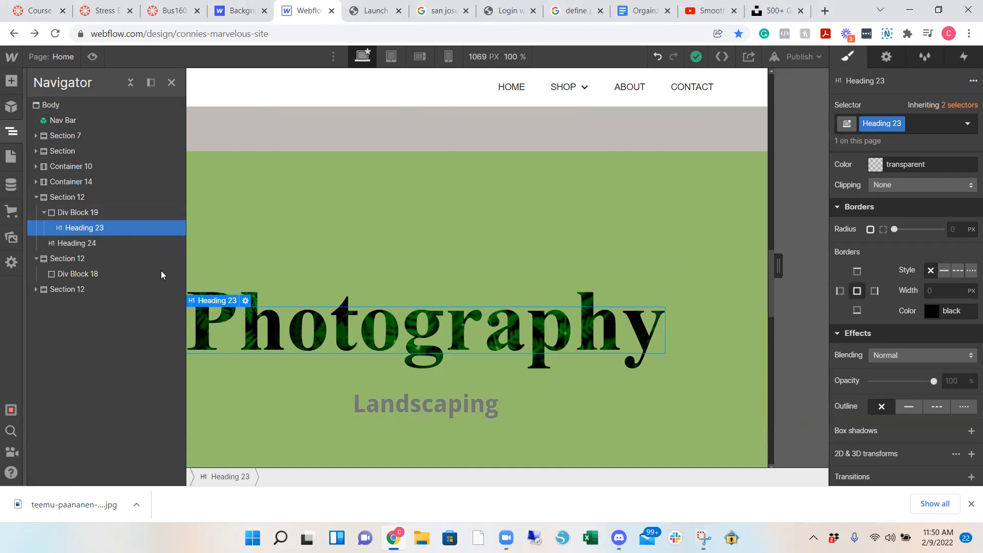
pyautogui.moveTo(76, 213)
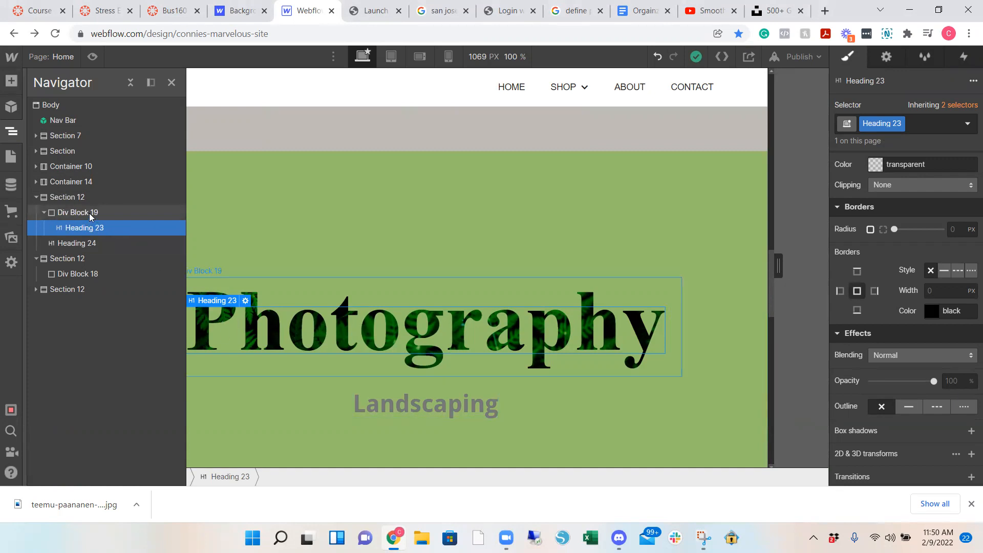
pyautogui.click(77, 213)
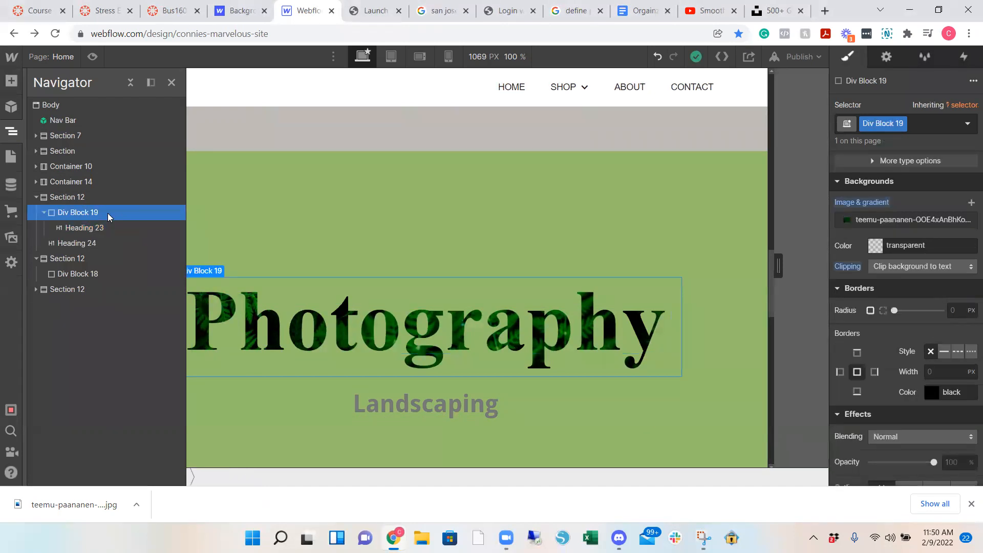
pyautogui.scroll(-3)
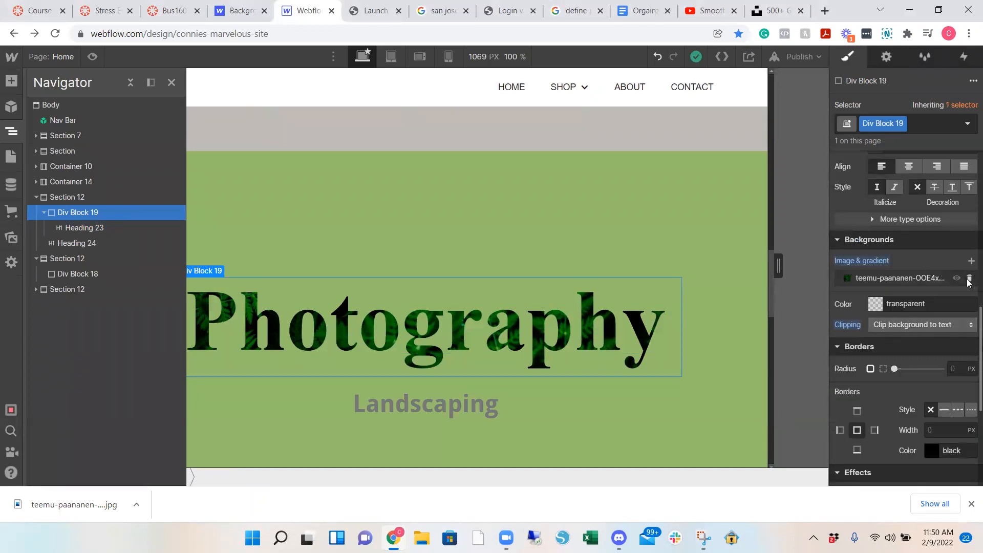
# Delete the wrapper's background image and set its Clipping to None.
pyautogui.click(969, 278)
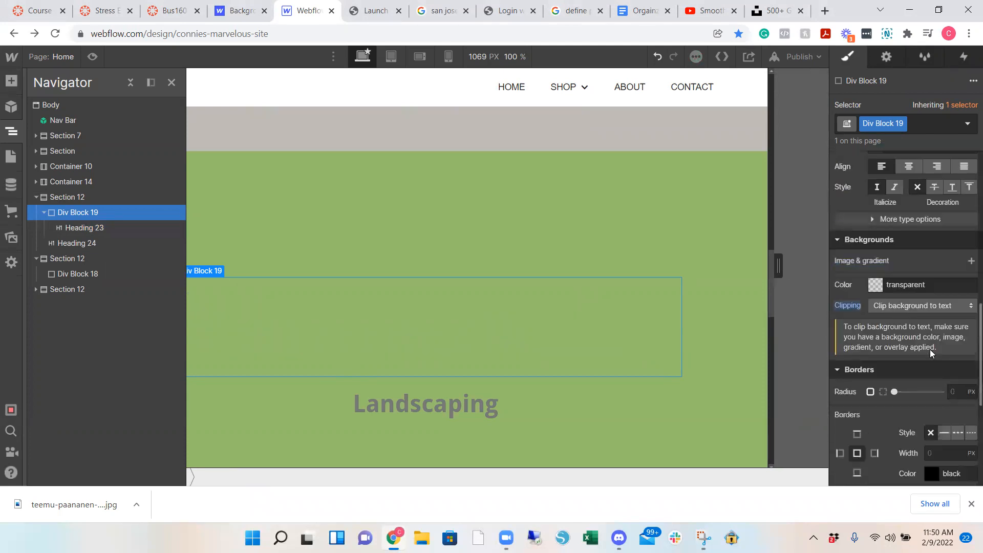
pyautogui.click(922, 305)
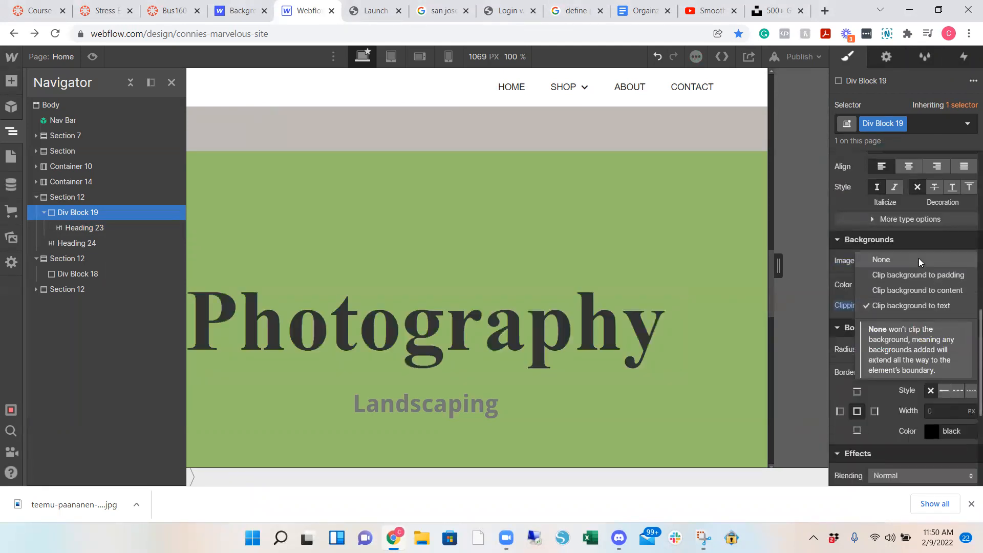
pyautogui.click(881, 259)
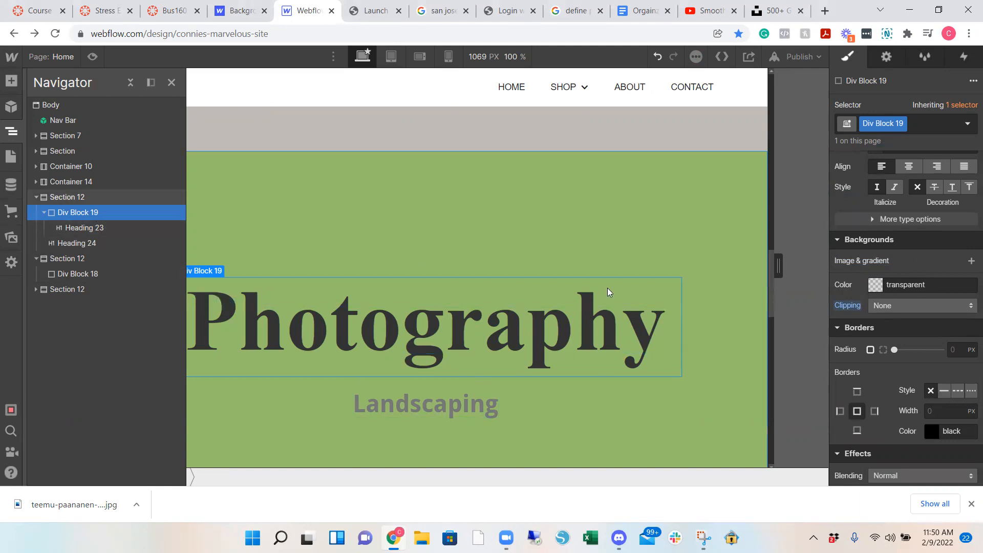
# Restore Div Block 19's background image with Clipping set to Clip background to text.
pyautogui.click(425, 336)
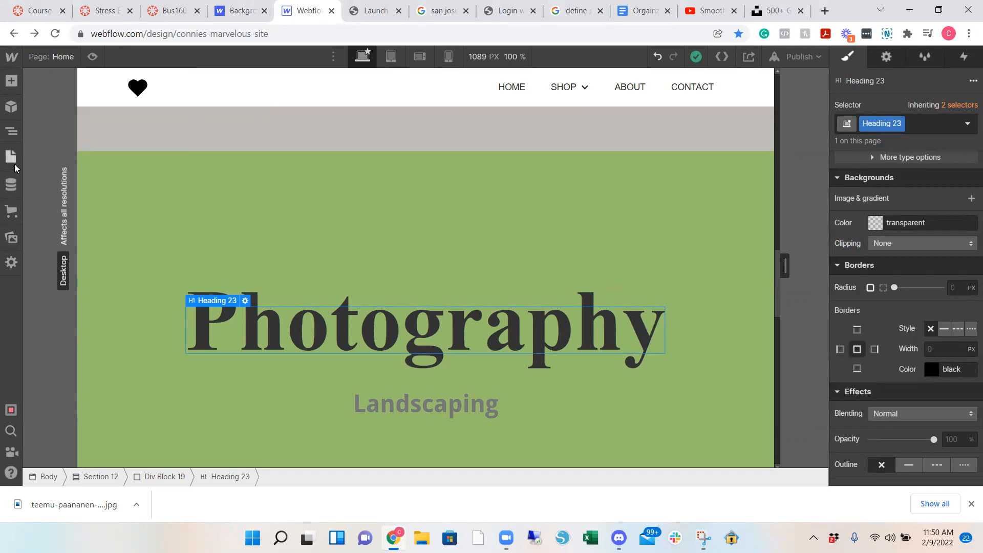
pyautogui.click(11, 131)
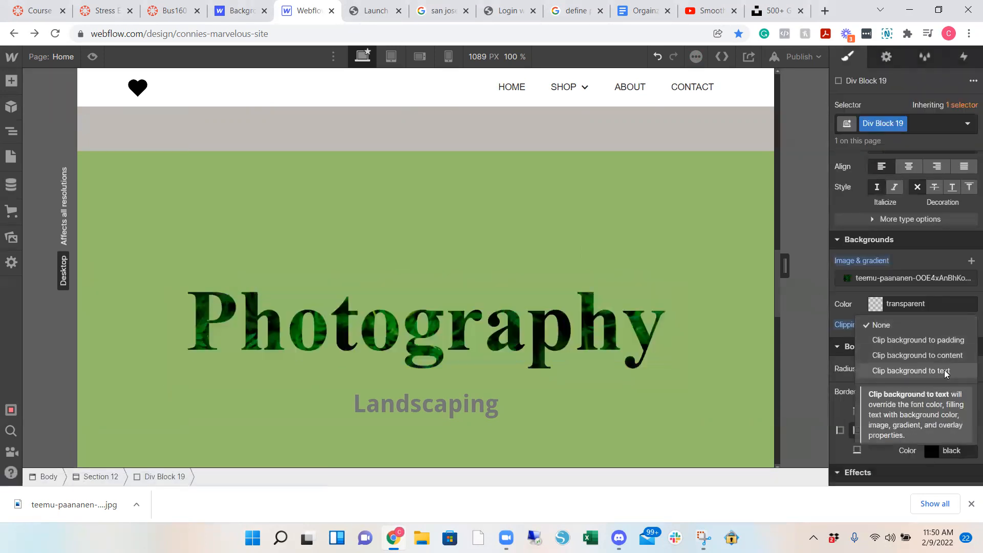
pyautogui.click(911, 370)
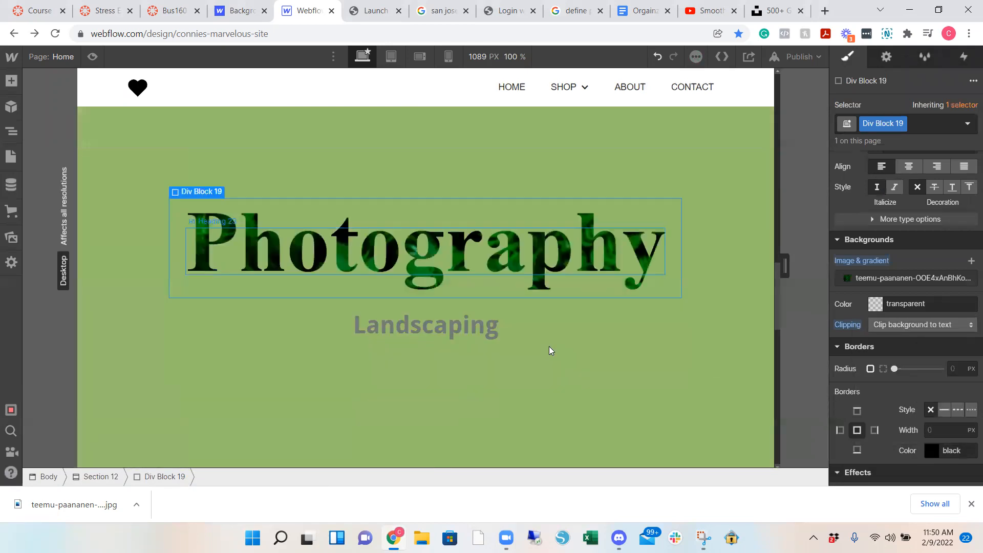